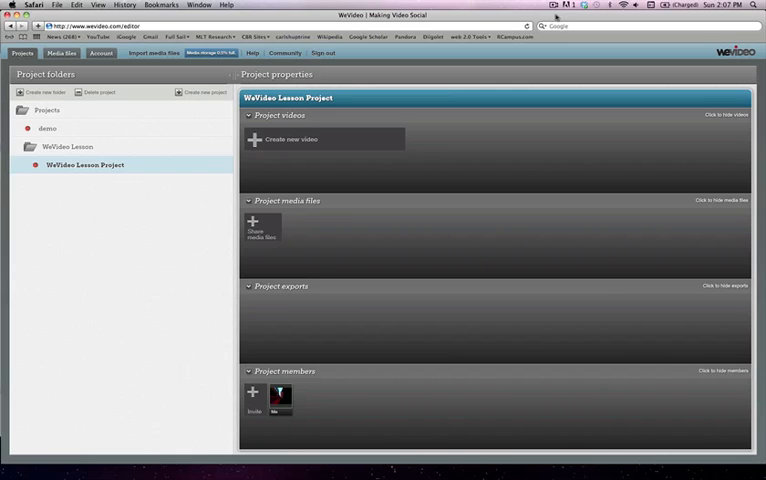
mouse_move(230, 224)
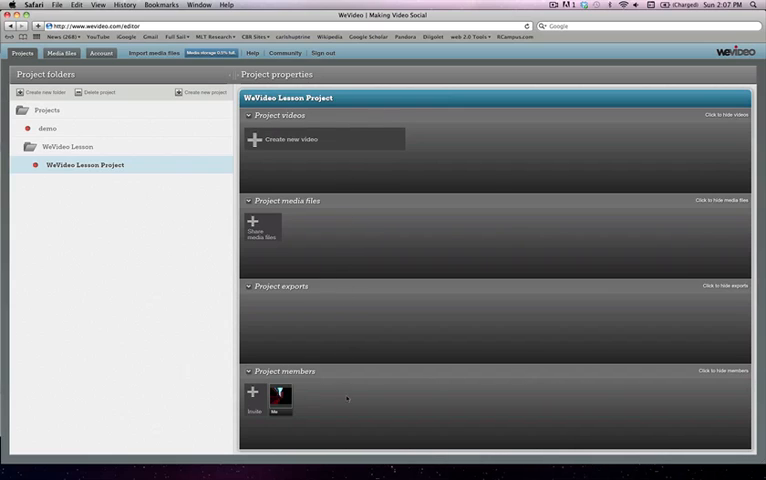
mouse_move(306, 231)
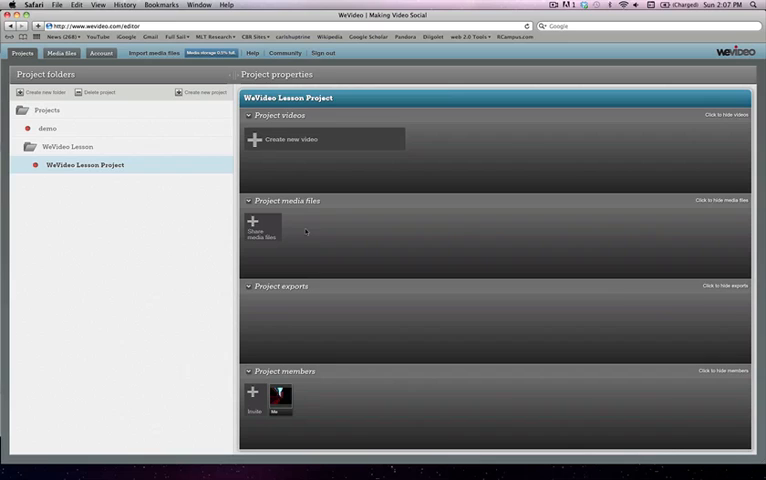
mouse_move(457, 223)
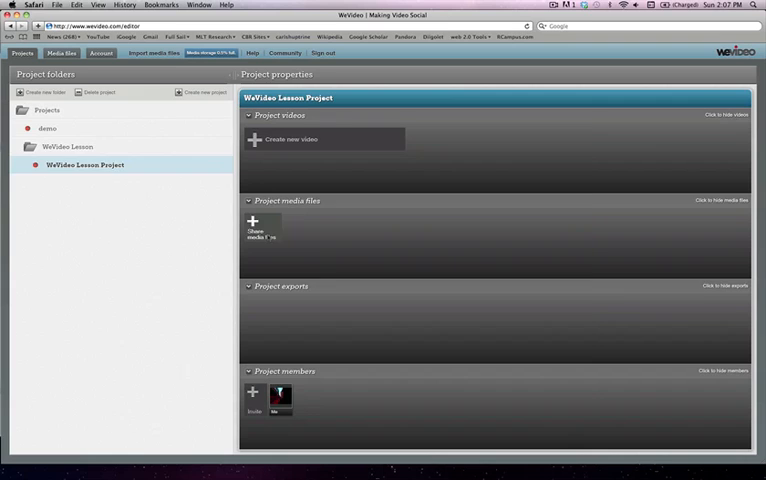
Cancel the add-media dialog, open the WeVideo Lesson folder in Media files, and begin importing.
left_click(252, 221)
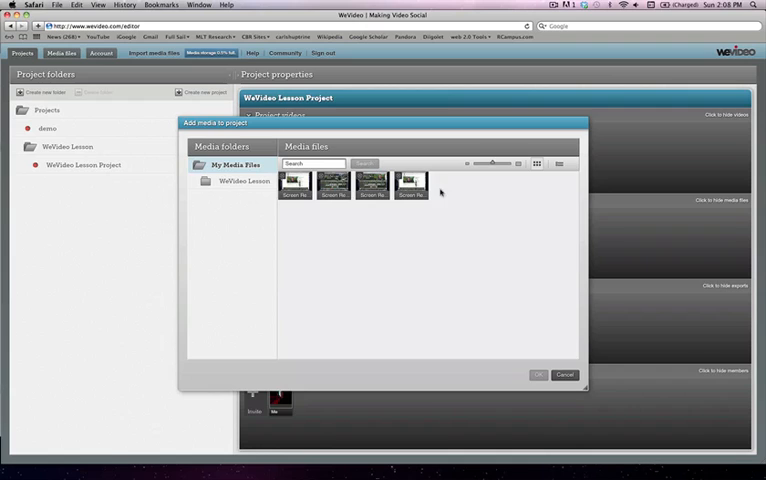
mouse_move(355, 255)
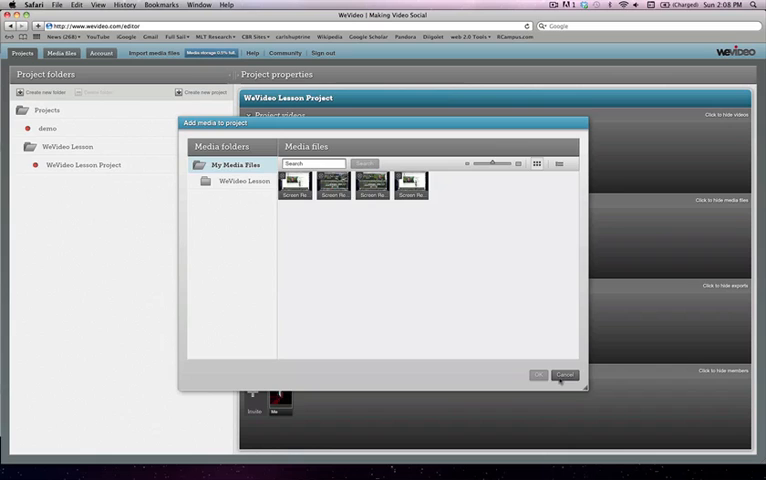
left_click(565, 375)
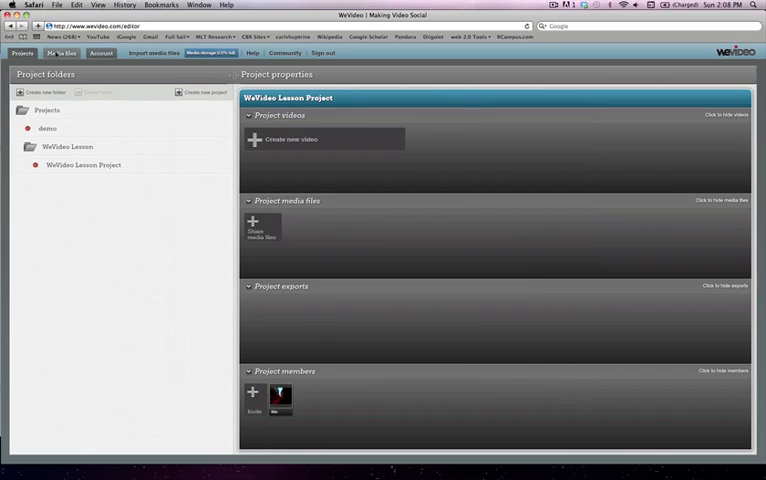
left_click(61, 53)
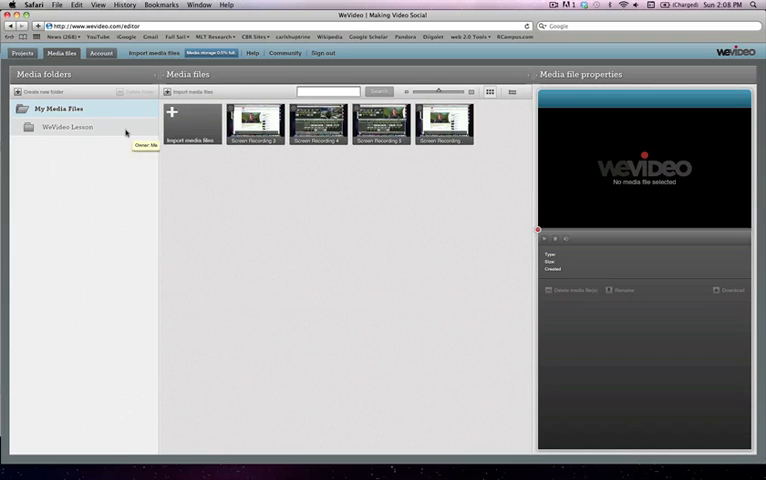
left_click(60, 127)
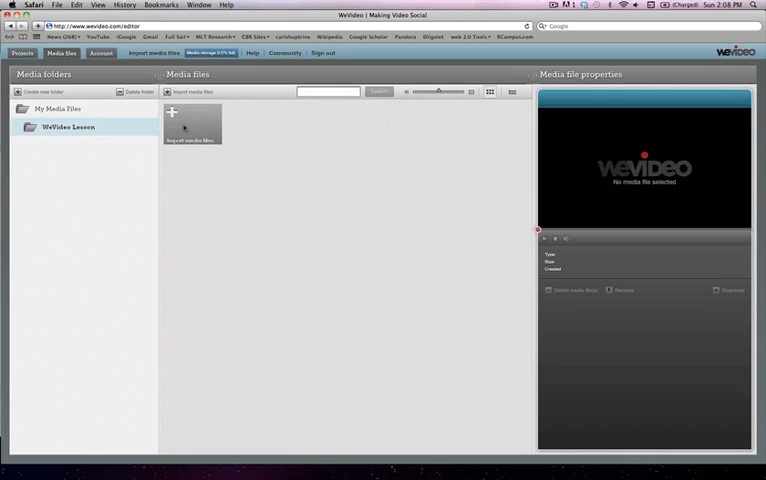
left_click(192, 124)
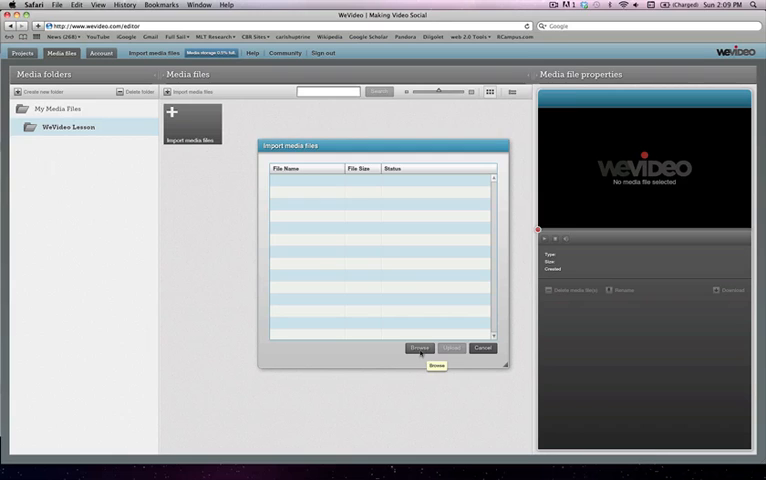
Choose WeVideo Brainstorm.mov from the Desktop as the file to import.
left_click(420, 348)
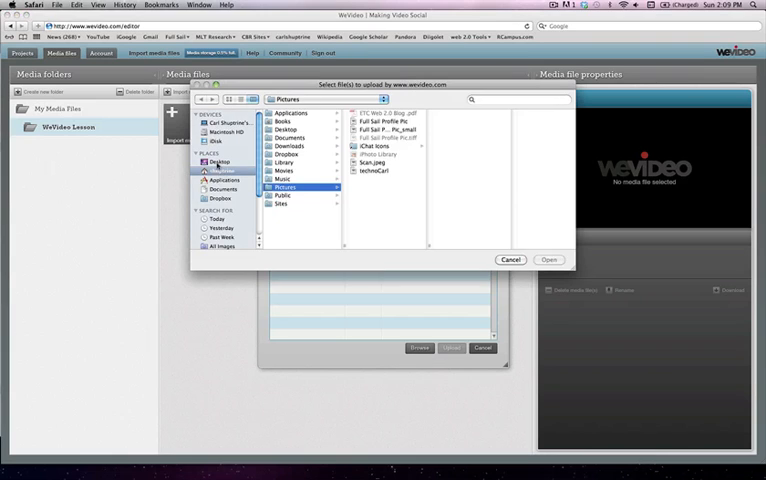
left_click(221, 161)
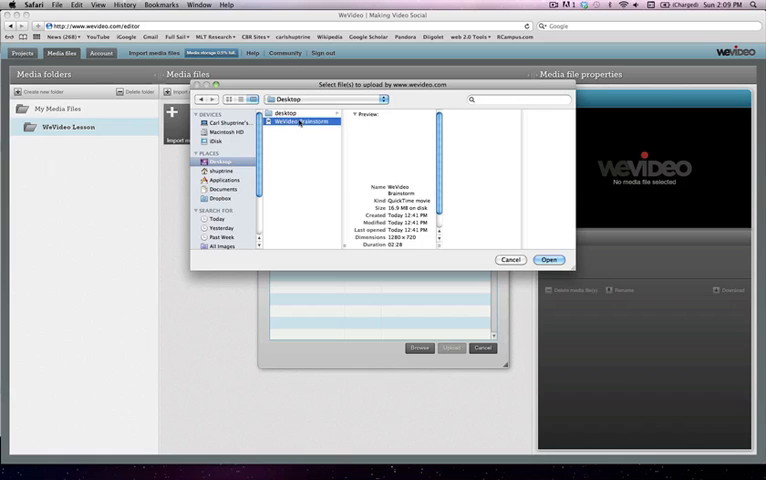
left_click(307, 122)
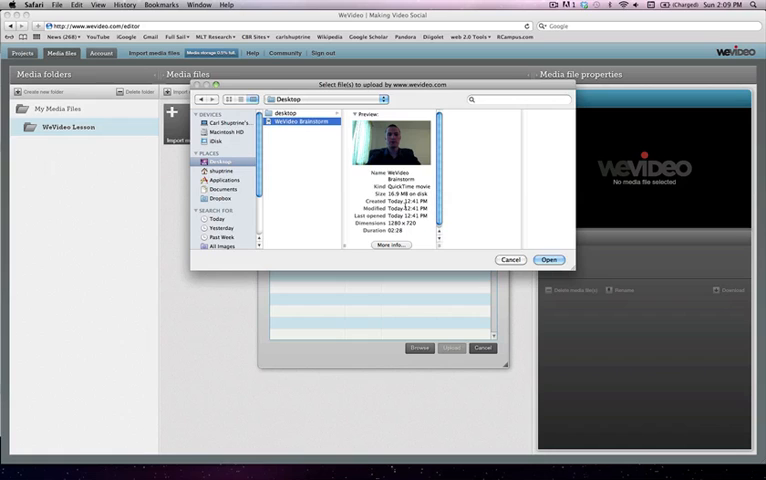
left_click(548, 260)
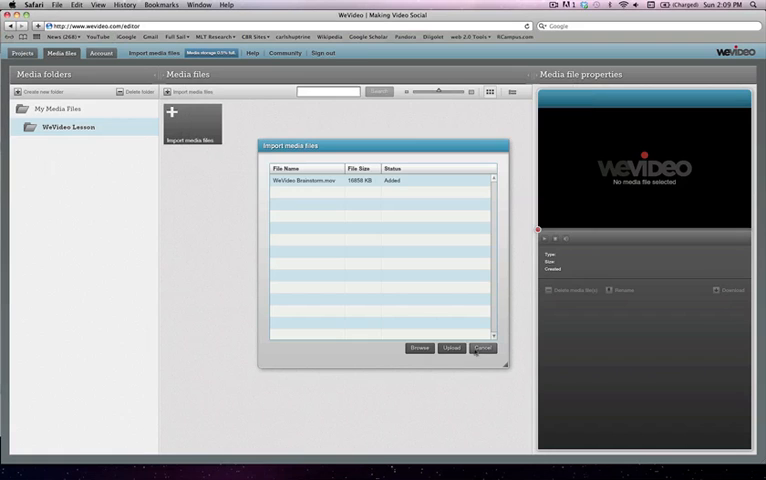
Upload WeVideo Brainstorm.mov into the WeVideo Lesson folder and close the import dialog.
left_click(450, 348)
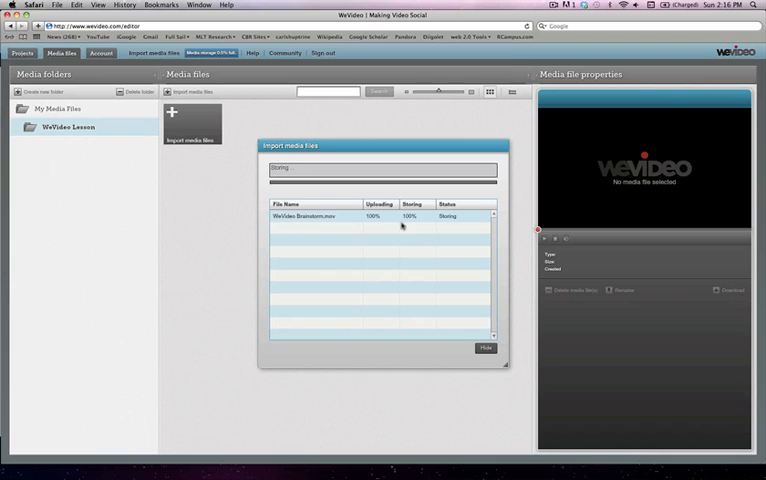
mouse_move(424, 224)
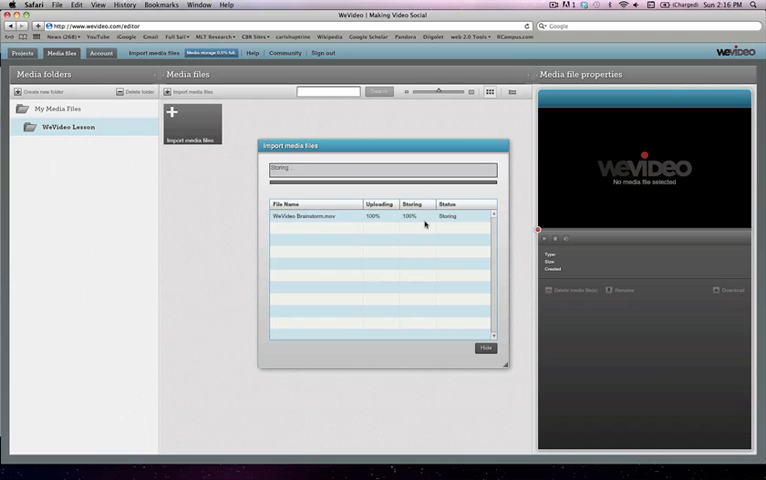
left_click(484, 348)
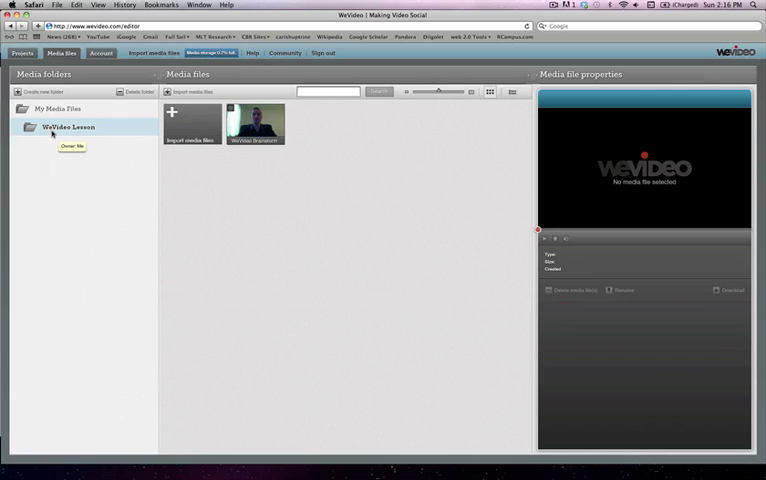
mouse_move(255, 124)
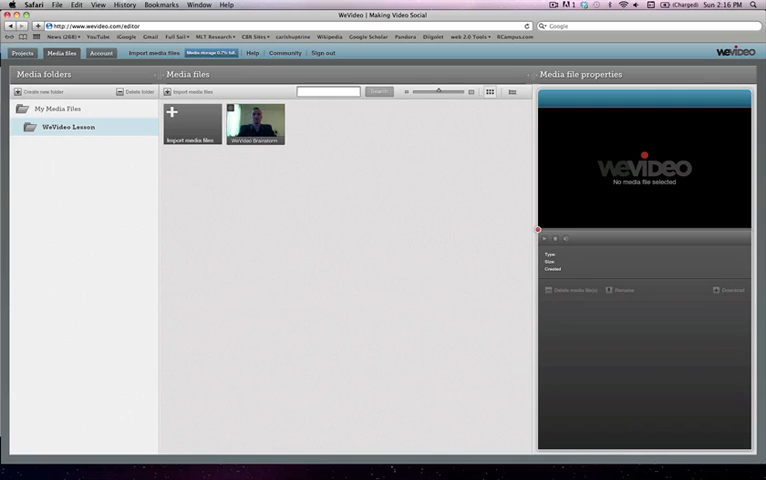
mouse_move(289, 191)
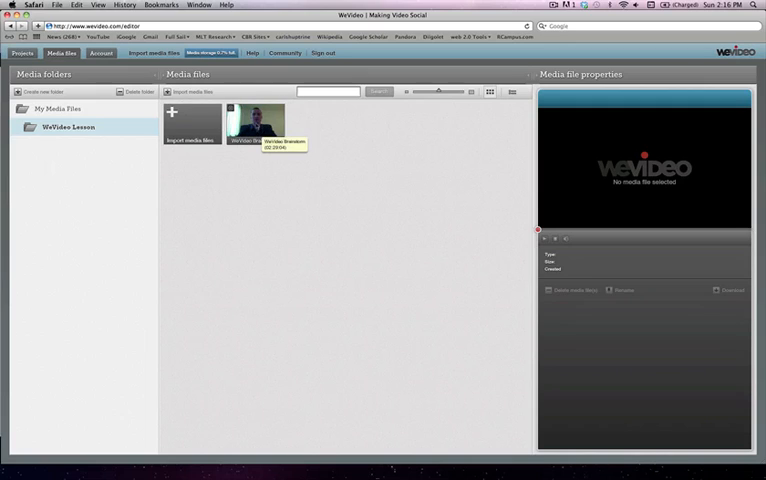
mouse_move(310, 190)
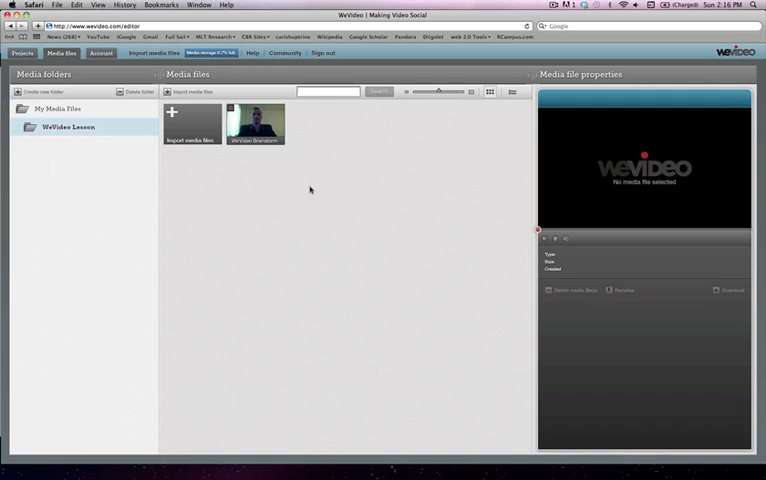
mouse_move(313, 148)
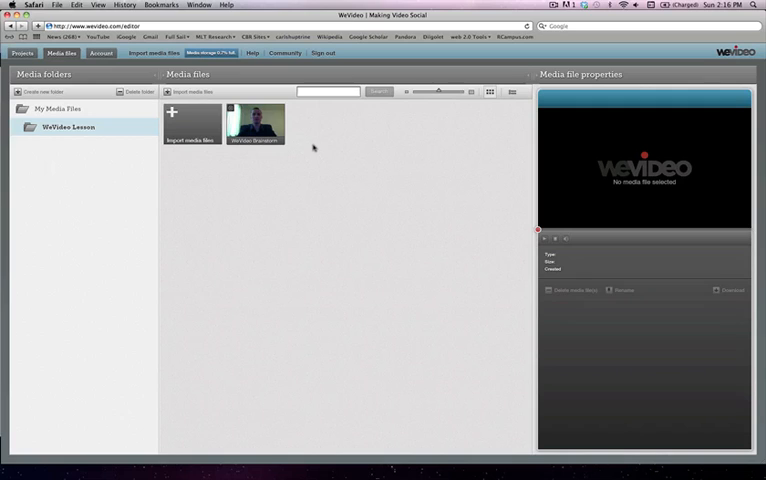
Return to the Projects tab showing the WeVideo Lesson Project page.
left_click(20, 53)
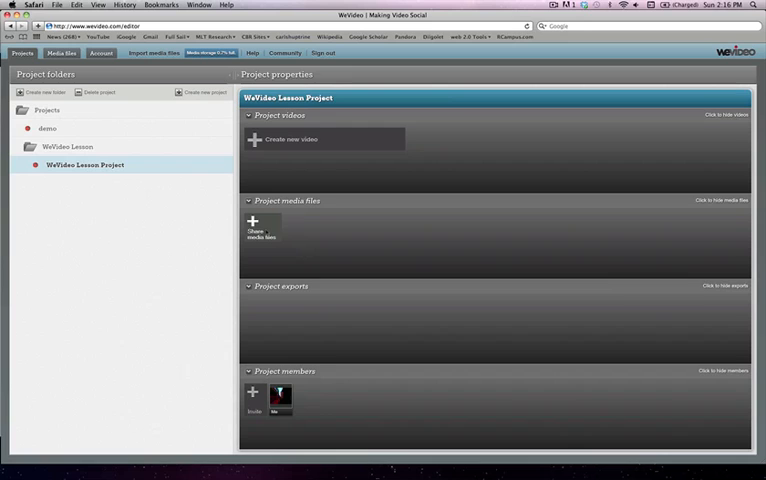
Share the WeVideo Brainstorm clip from the WeVideo Lesson folder, then reselect the WeVideo Lesson Project.
left_click(252, 221)
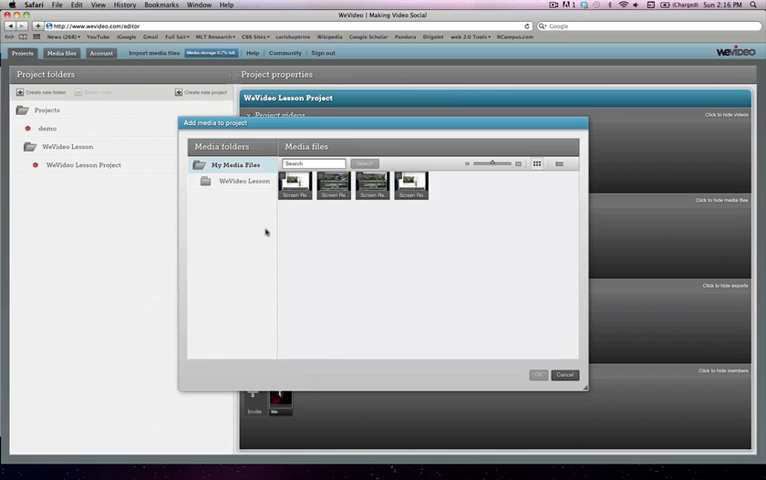
left_click(245, 181)
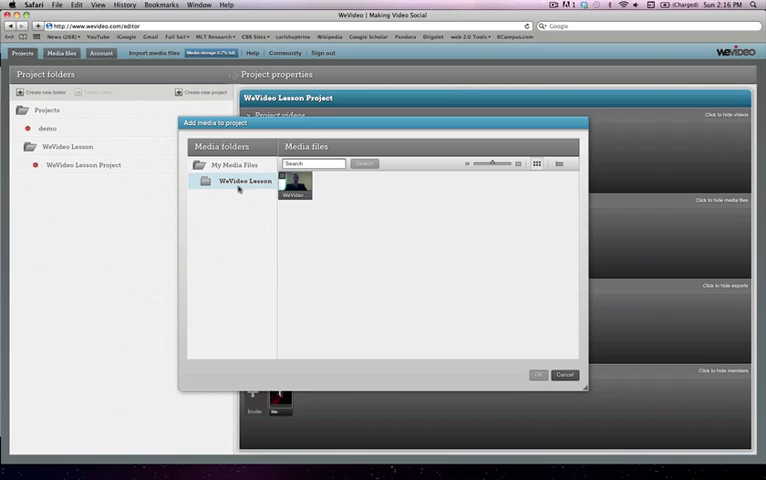
left_click(295, 186)
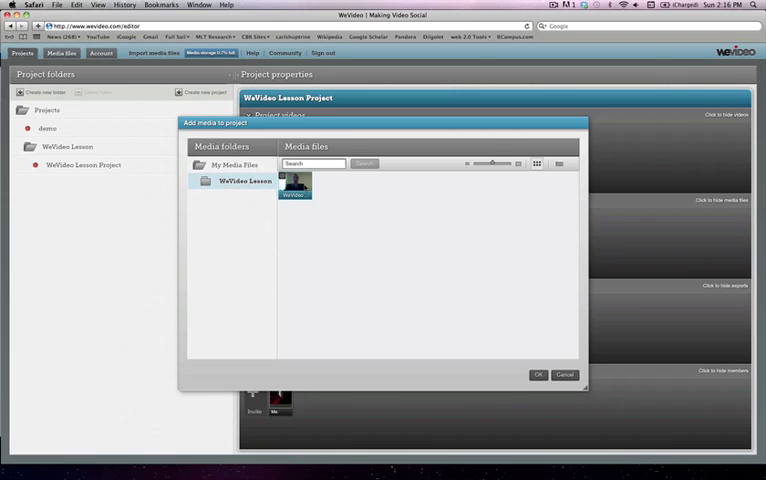
left_click(538, 375)
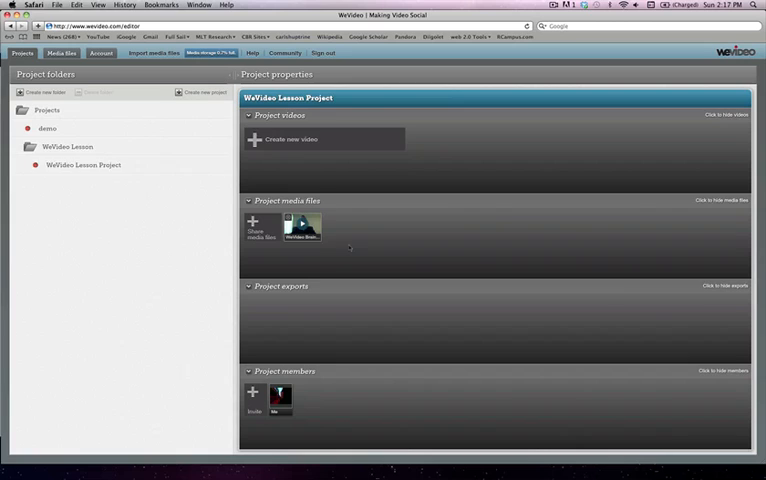
left_click(84, 164)
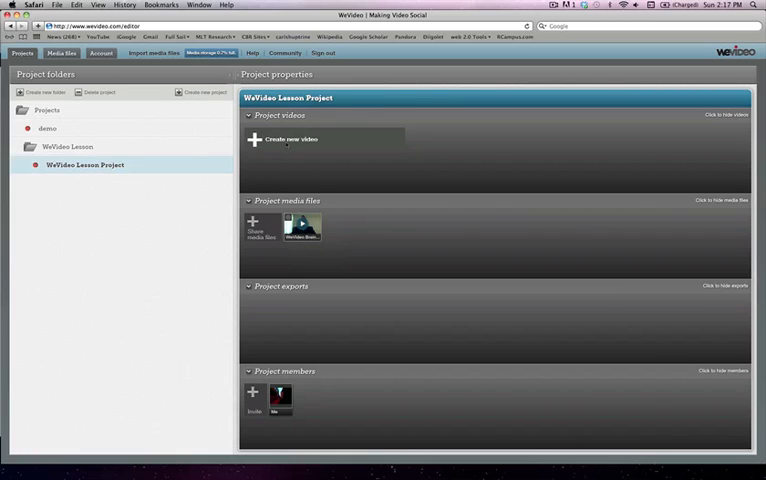
Create a new project video, opening the WeVideo editor with an empty timeline.
left_click(290, 139)
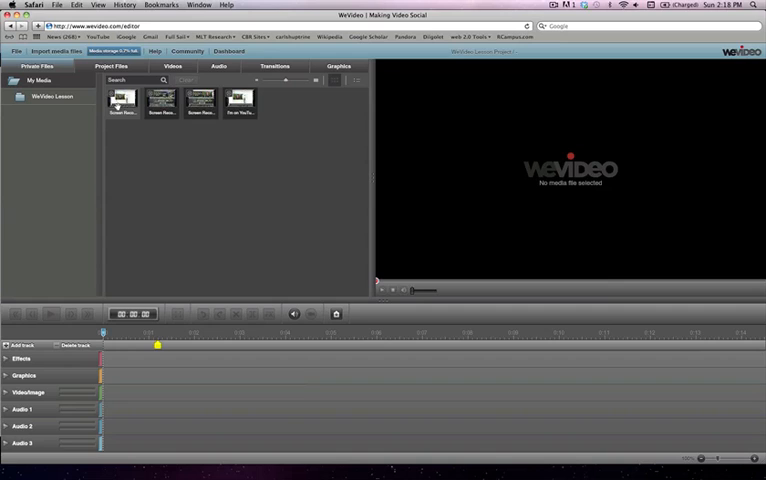
mouse_move(160, 100)
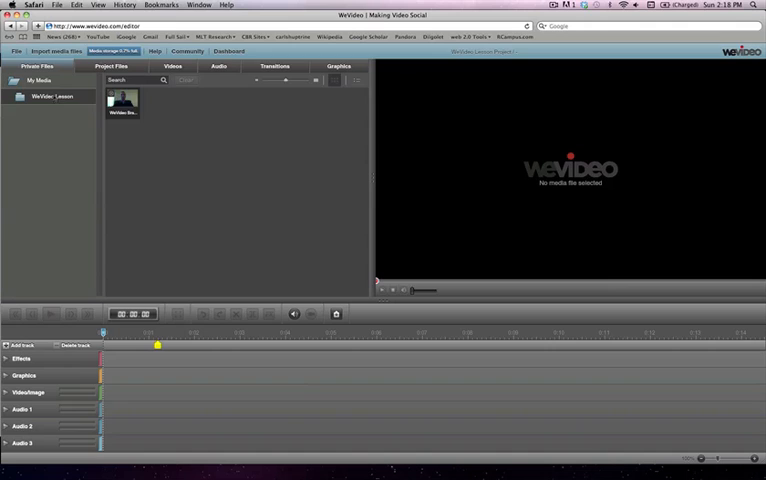
mouse_move(122, 98)
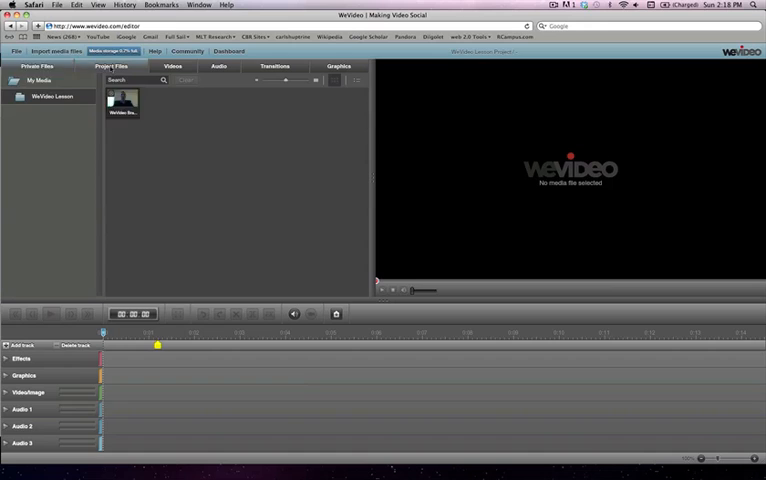
Show the Me folder under Project Files' shared media, revealing the WeVideo Brainstorm clip.
left_click(37, 66)
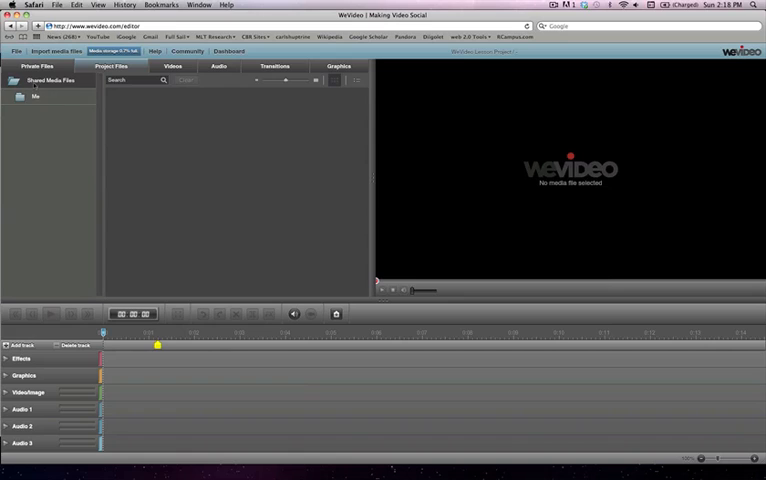
left_click(35, 95)
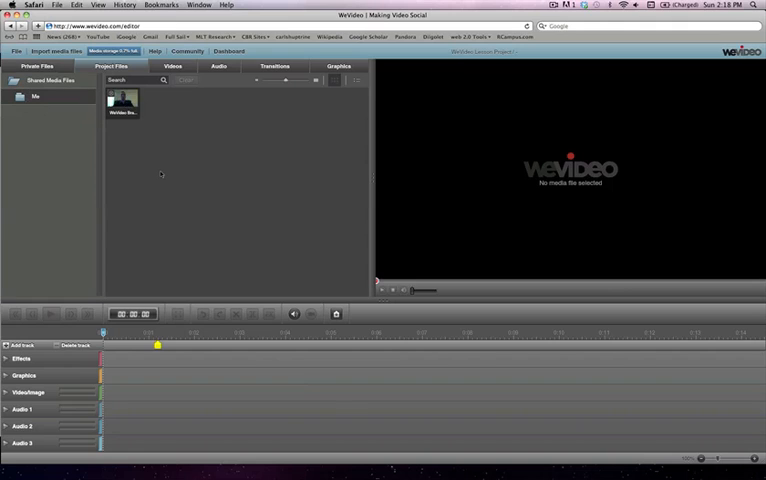
mouse_move(150, 141)
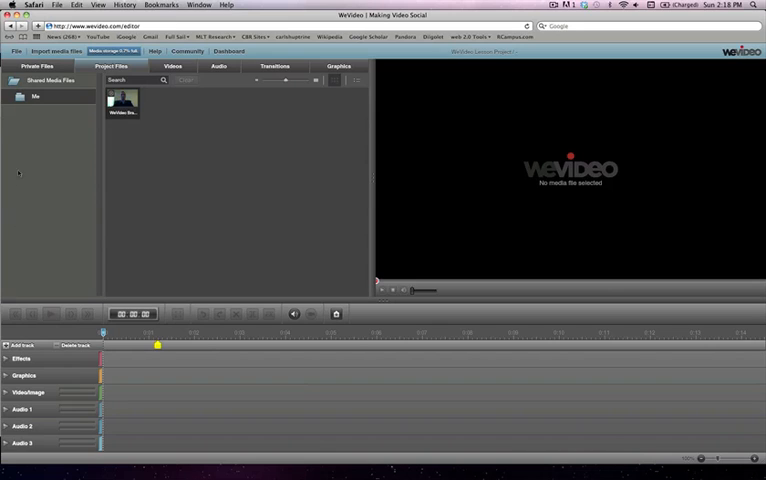
mouse_move(133, 188)
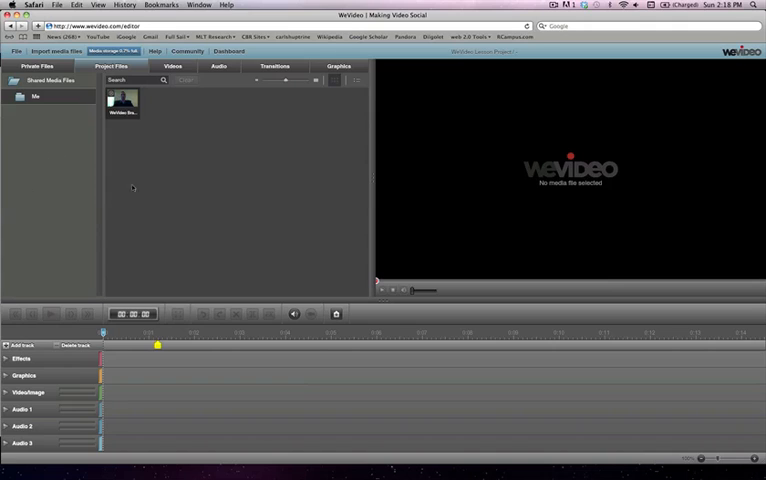
mouse_move(133, 187)
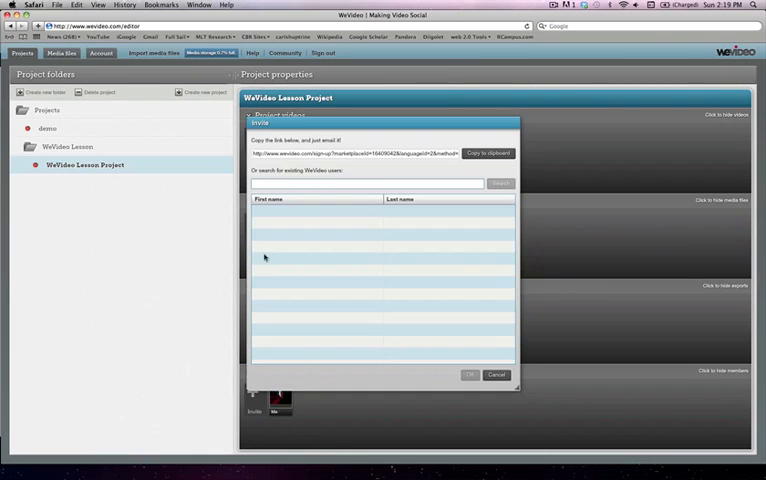
mouse_move(180, 201)
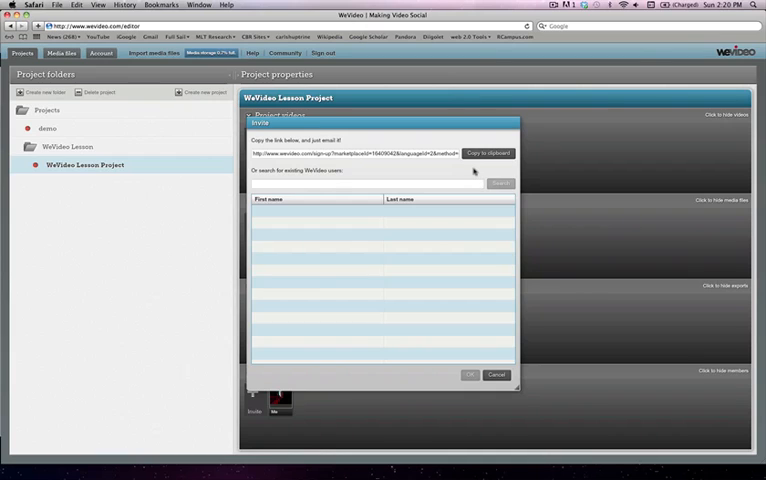
mouse_move(473, 173)
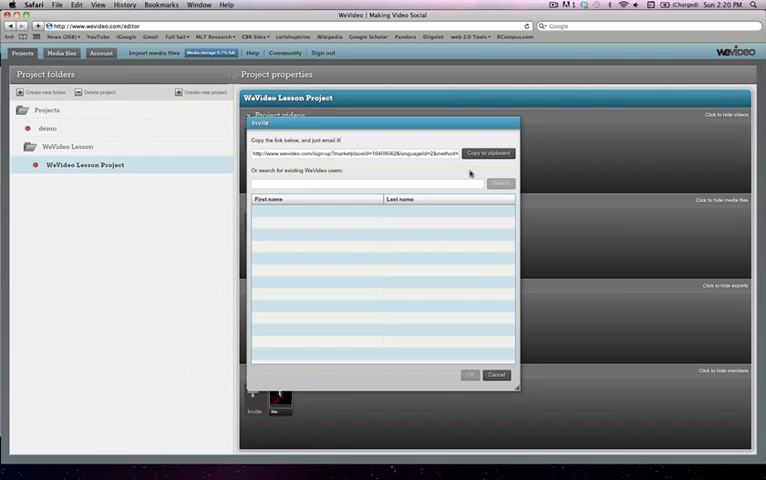